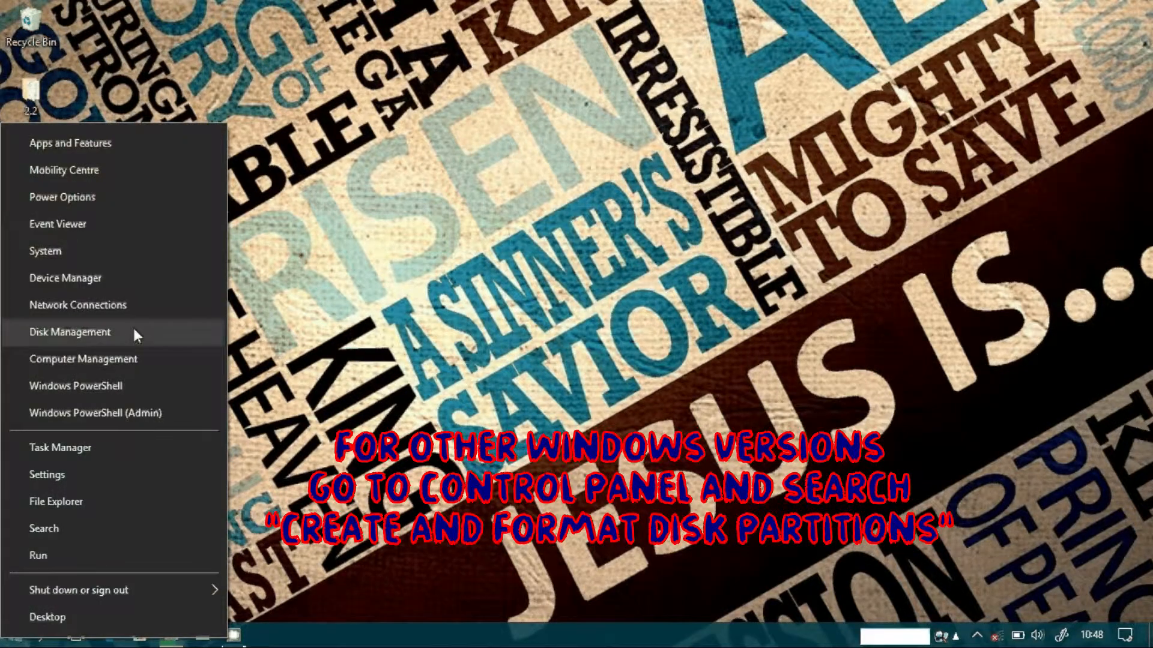
# Step: Launch Disk Management from the Win+X menu and maximize its window
pyautogui.click(70, 332)
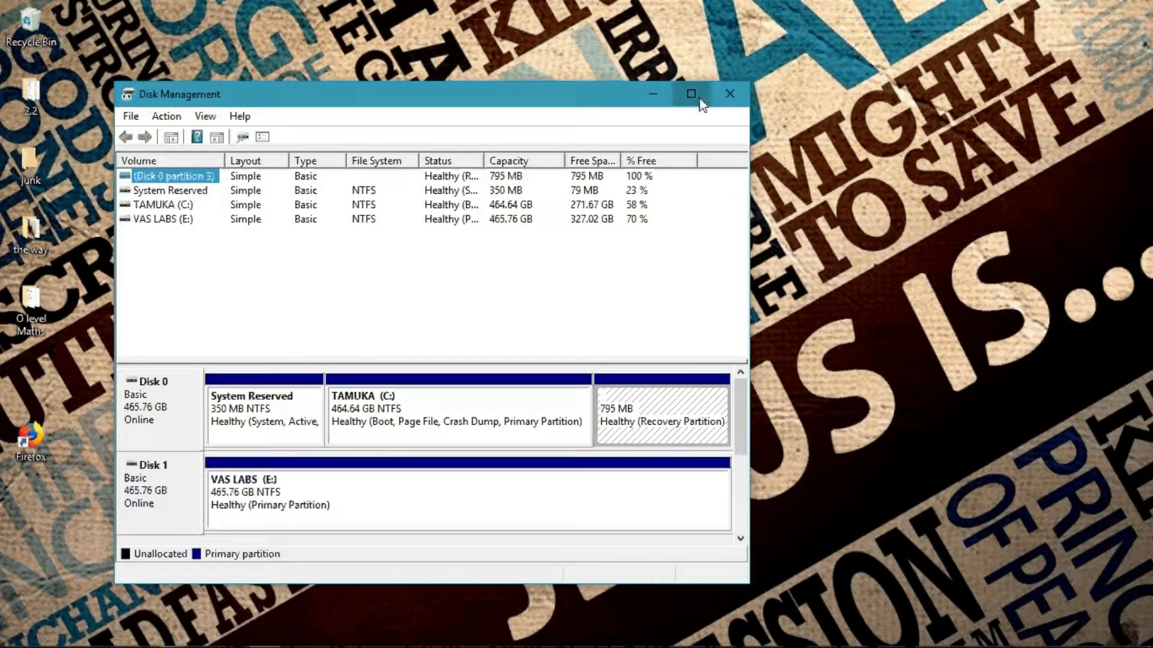
pyautogui.click(691, 94)
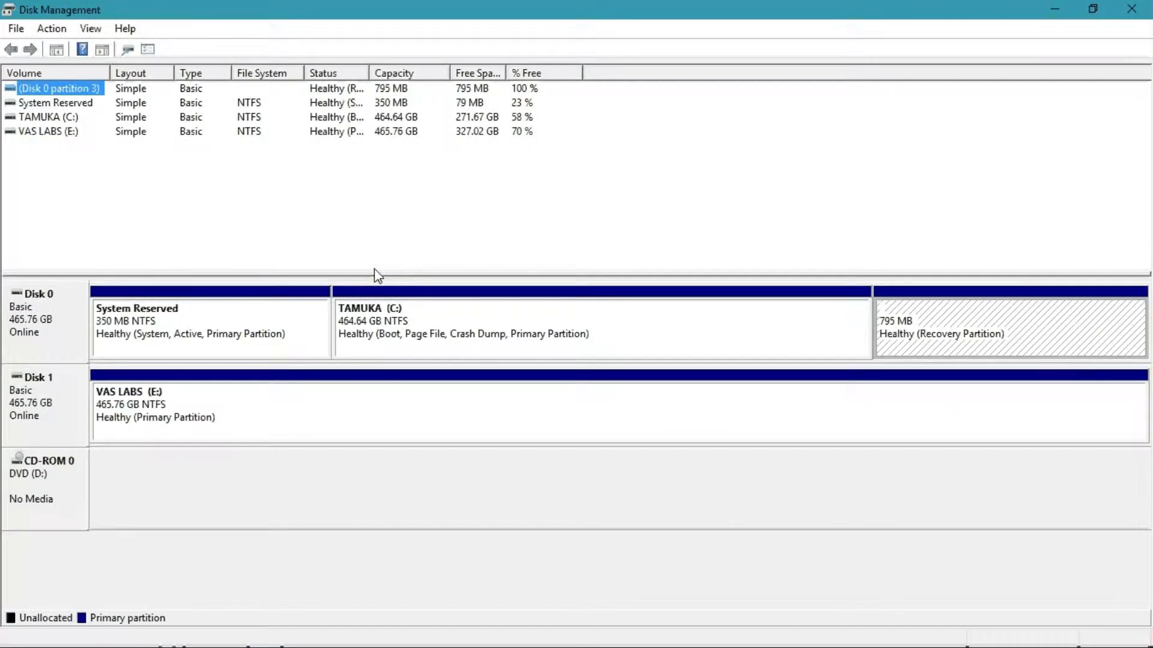
pyautogui.moveTo(151, 390)
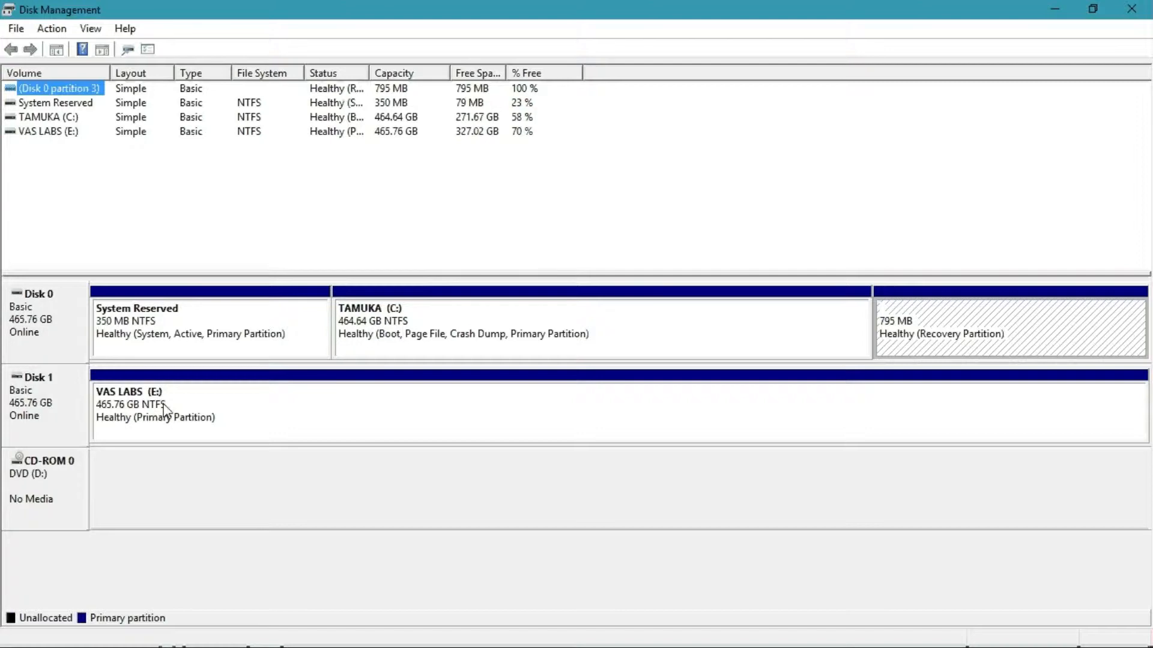
pyautogui.moveTo(174, 409)
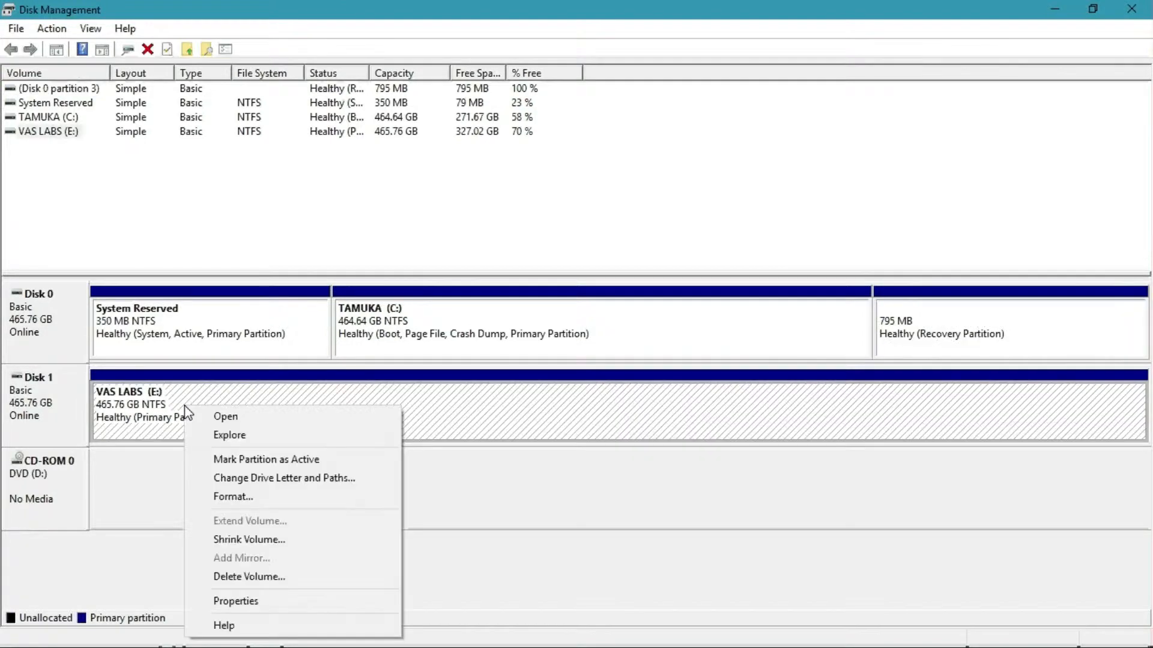
# Step: Open the Format dialog for VAS LABS (E:), showing NTFS with quick format
pyautogui.click(233, 496)
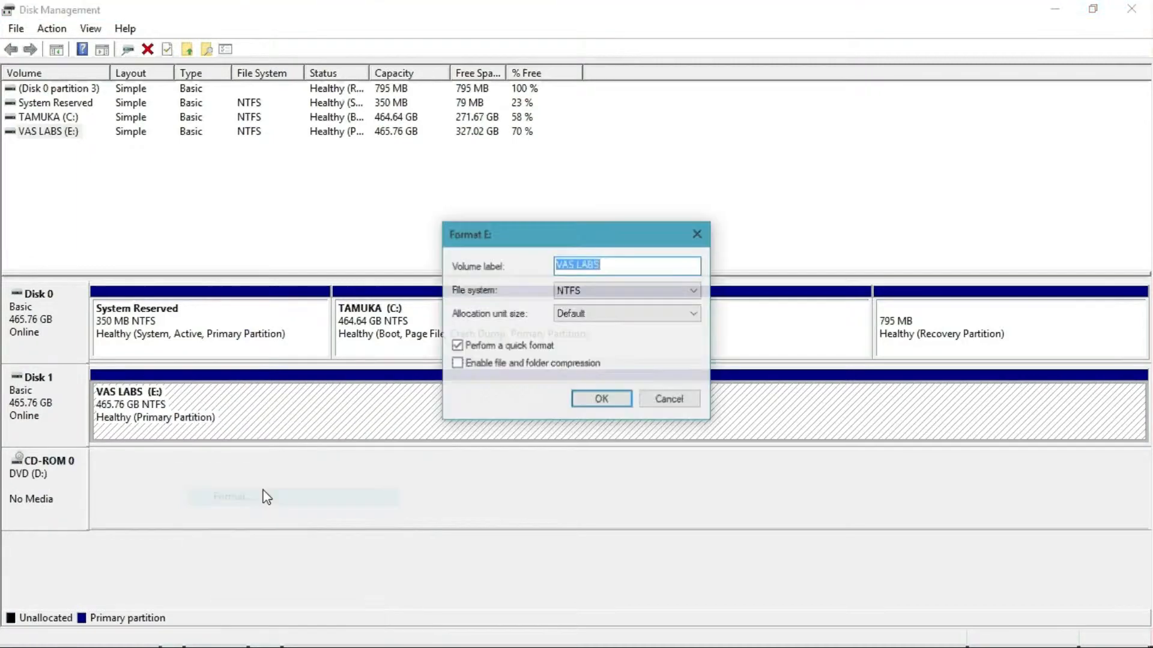